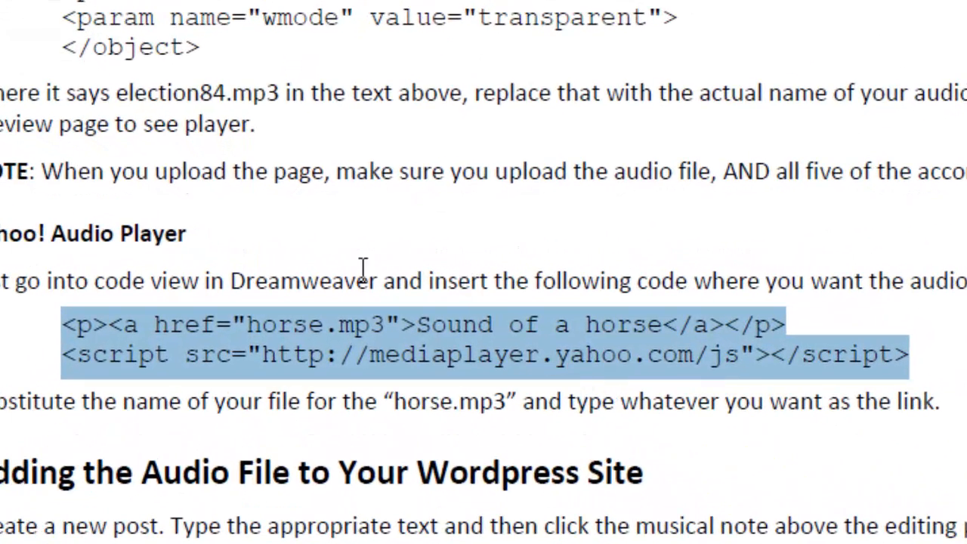
Switch the page to Code view to edit the pasted audio link's markup
scroll("up", 3)
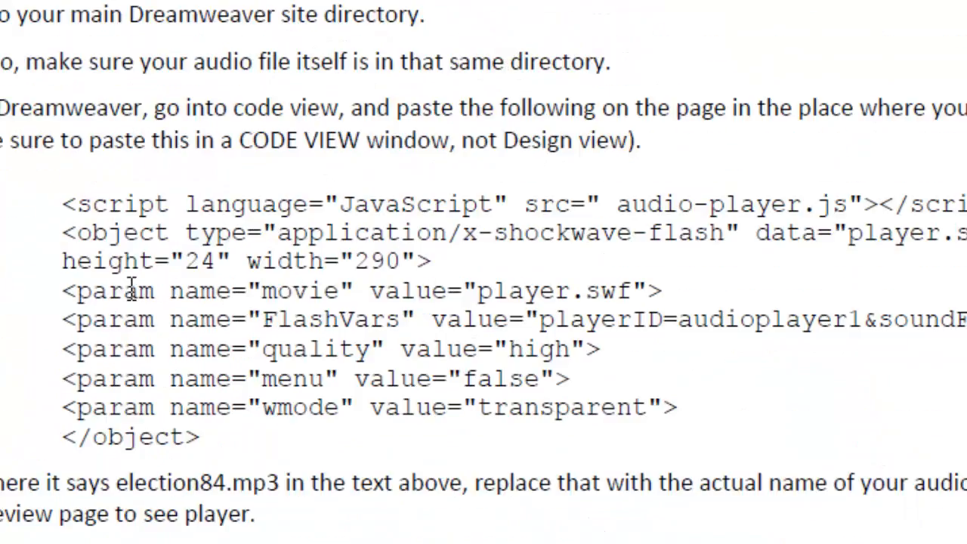
scroll("up", 3)
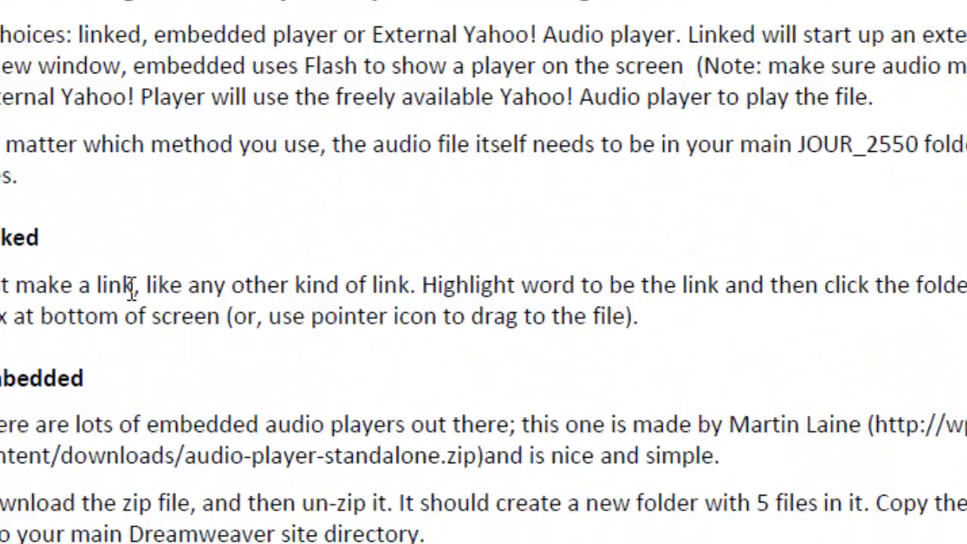
scroll("down", 3)
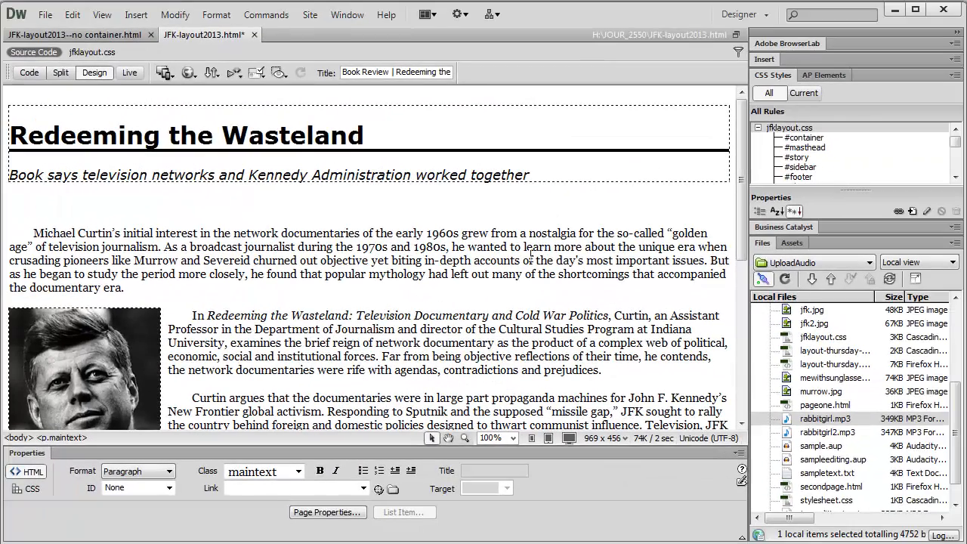
scroll("down", 3)
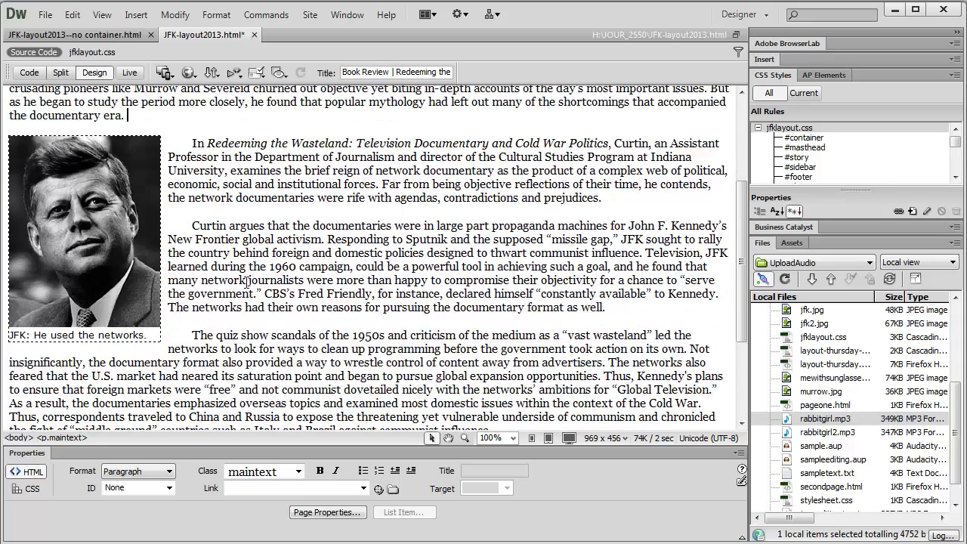
scroll("down", 3)
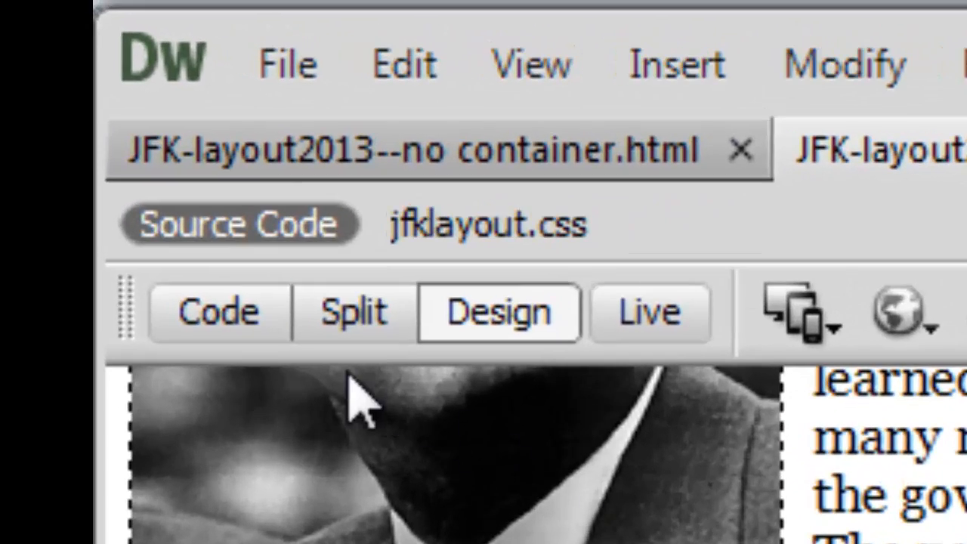
left_click(218, 312)
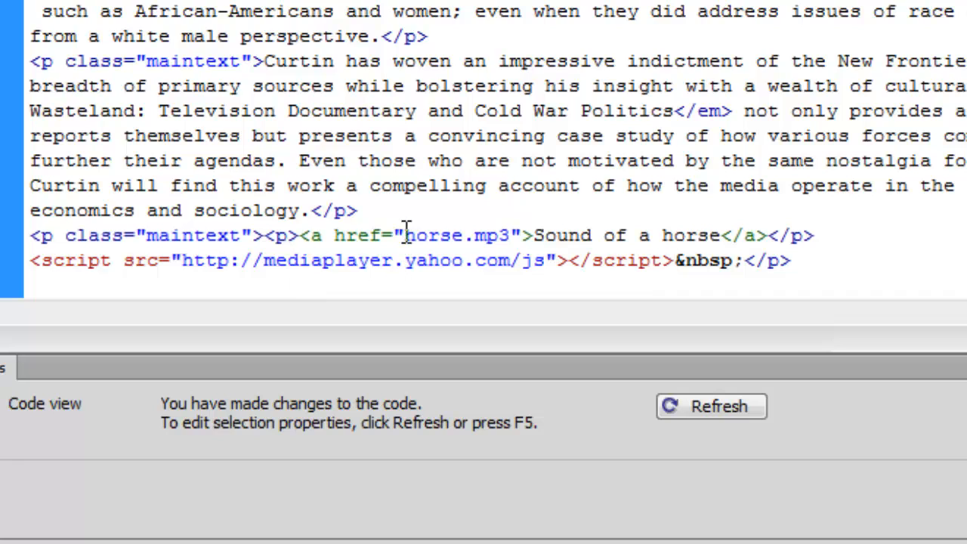
Change the link's href file name from horse to rabbitgirl so it points to rabbitgirl.mp3
double_click(432, 236)
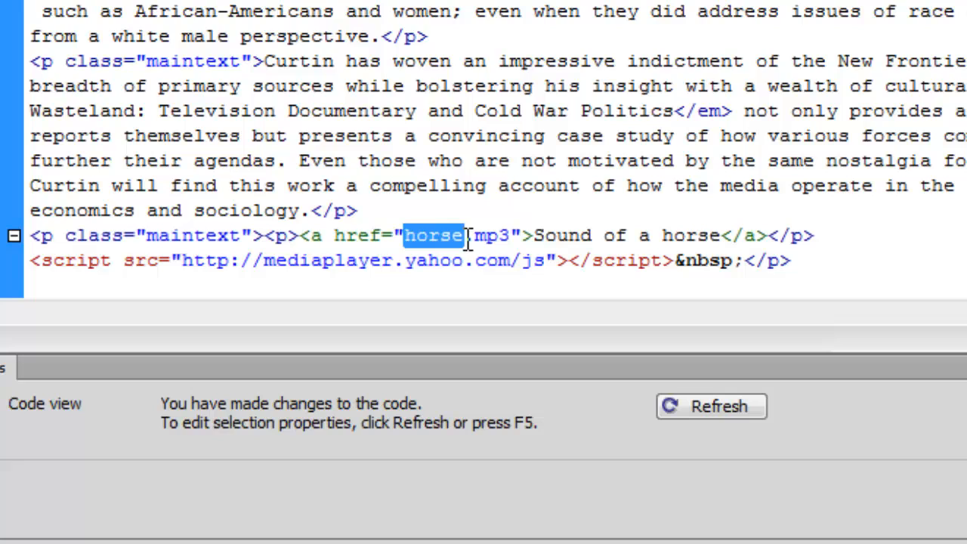
type("ra")
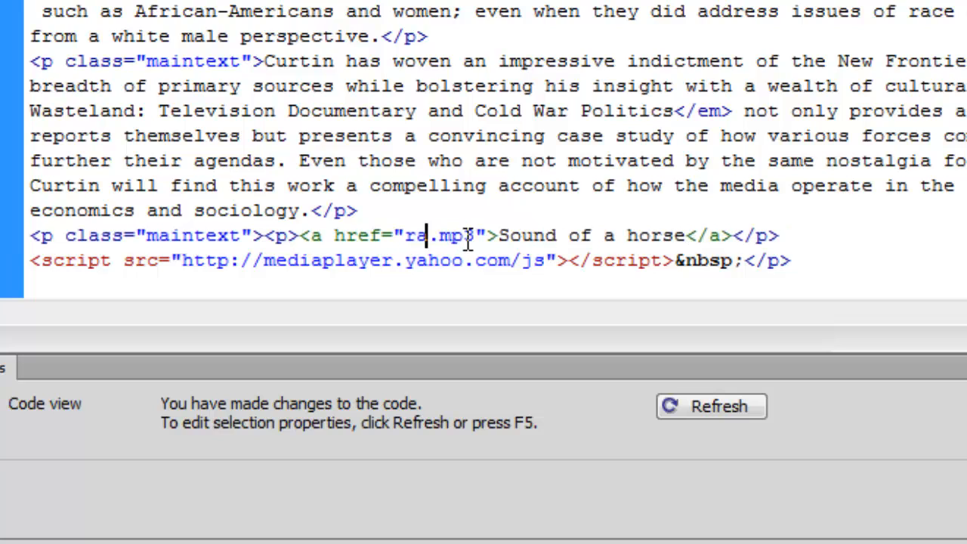
type("bbit")
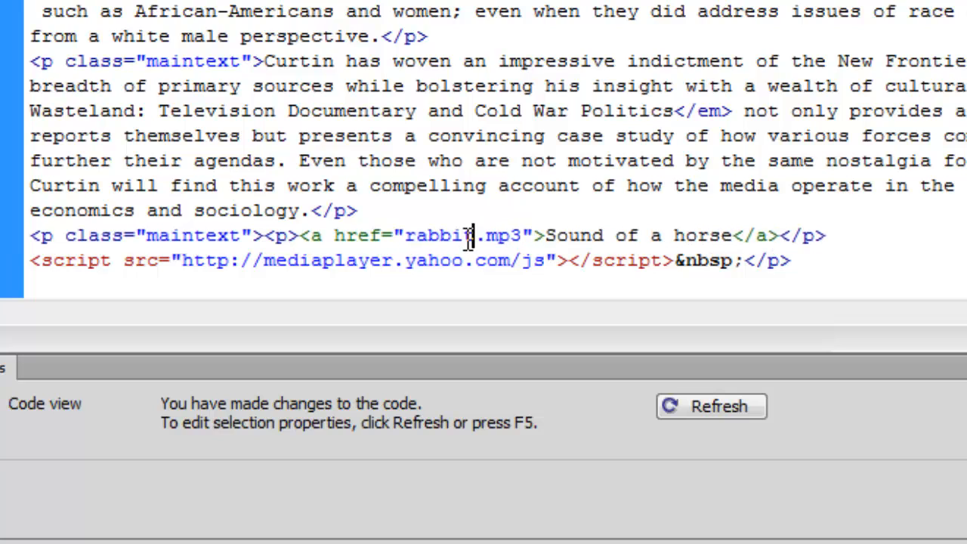
type("gi")
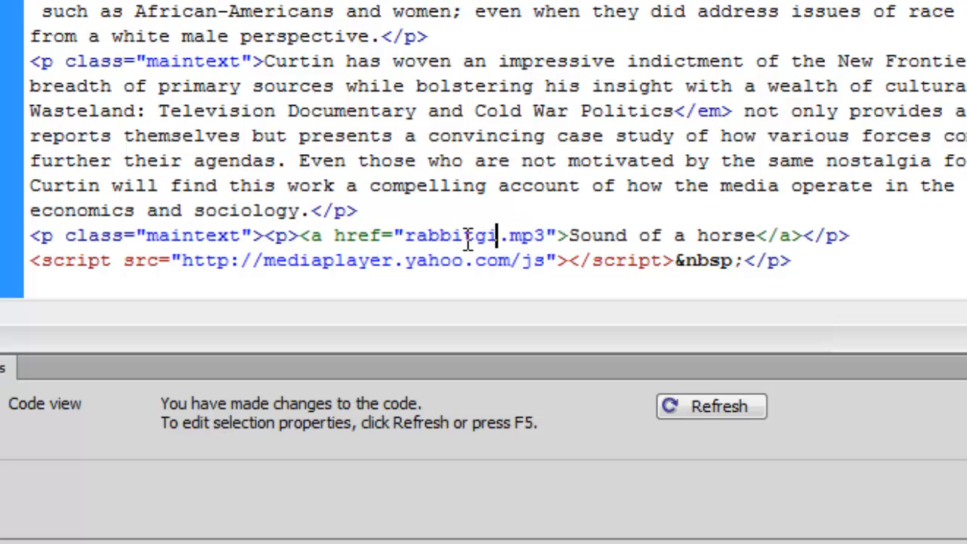
type("rl")
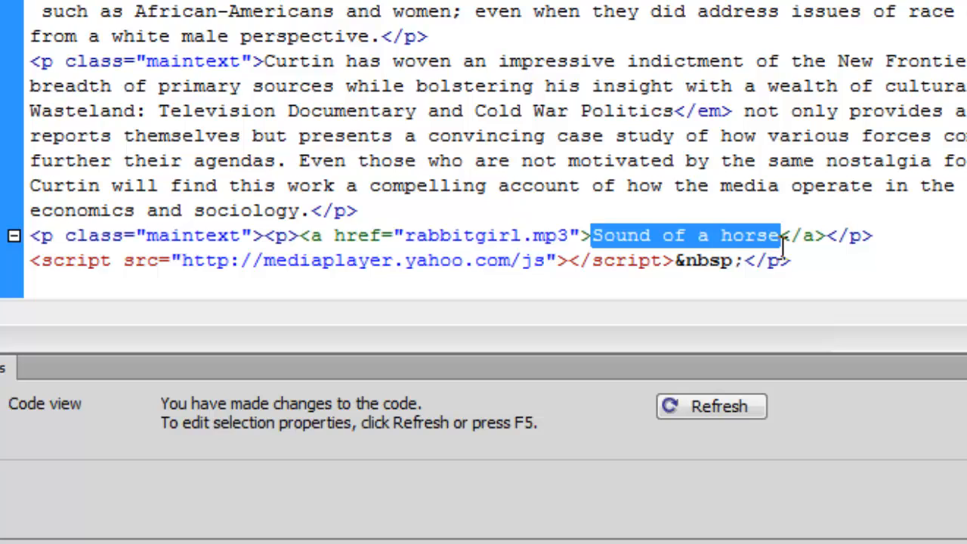
Overwrite the link text 'Sound of a horse' with 'Listen to my Rabbit Girl Interview'
type("Listen t")
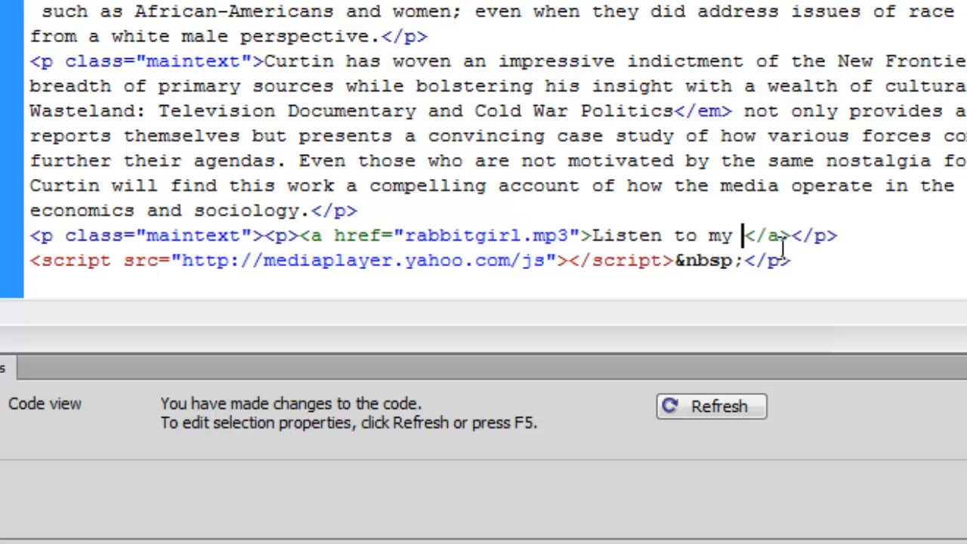
type("Rabar")
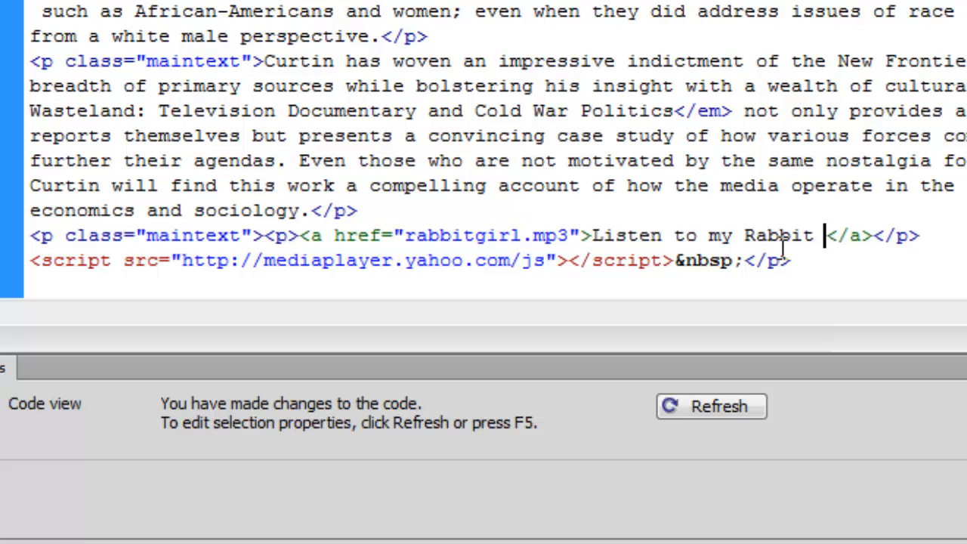
type("Girl")
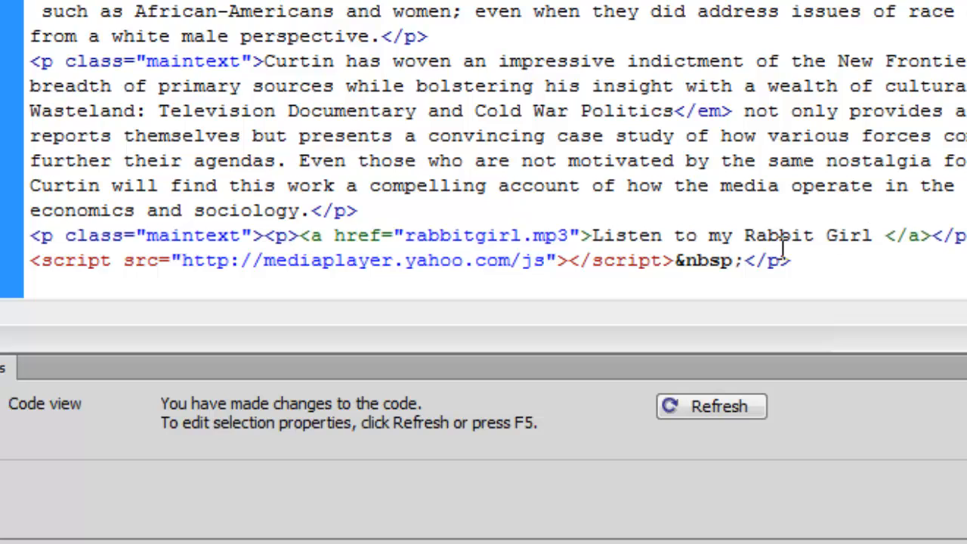
type("Intervi")
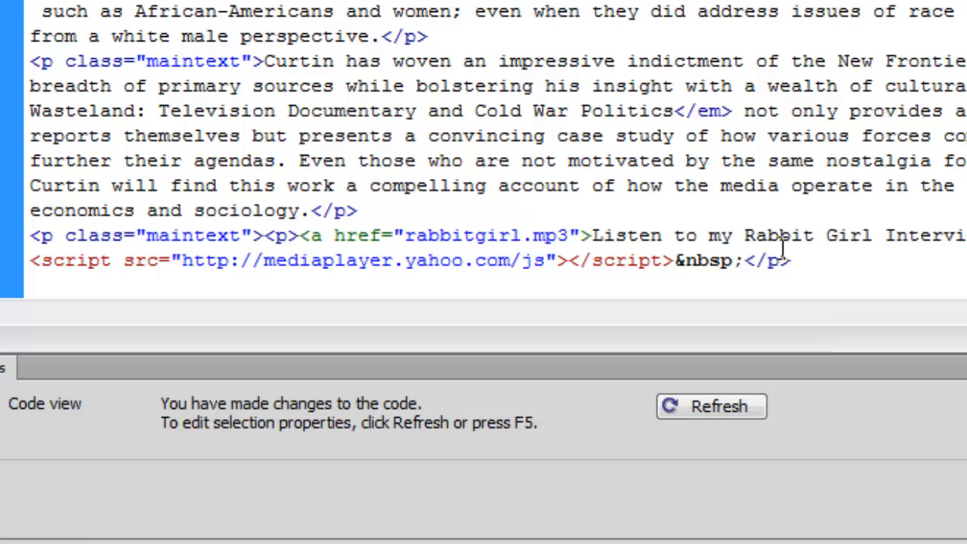
mouse_move(381, 272)
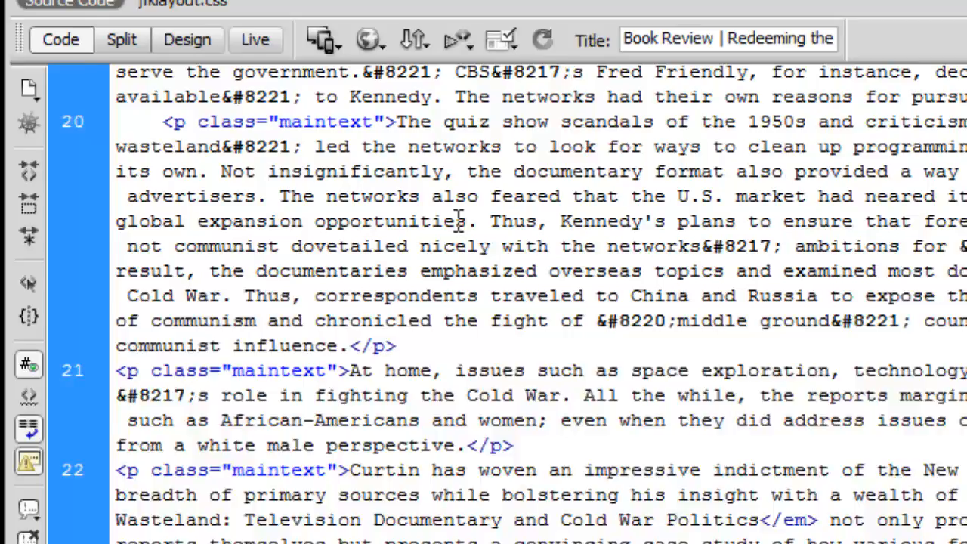
Return to Design view and check the rendered 'Listen to my Rabbit Girl Interview' link
left_click(187, 40)
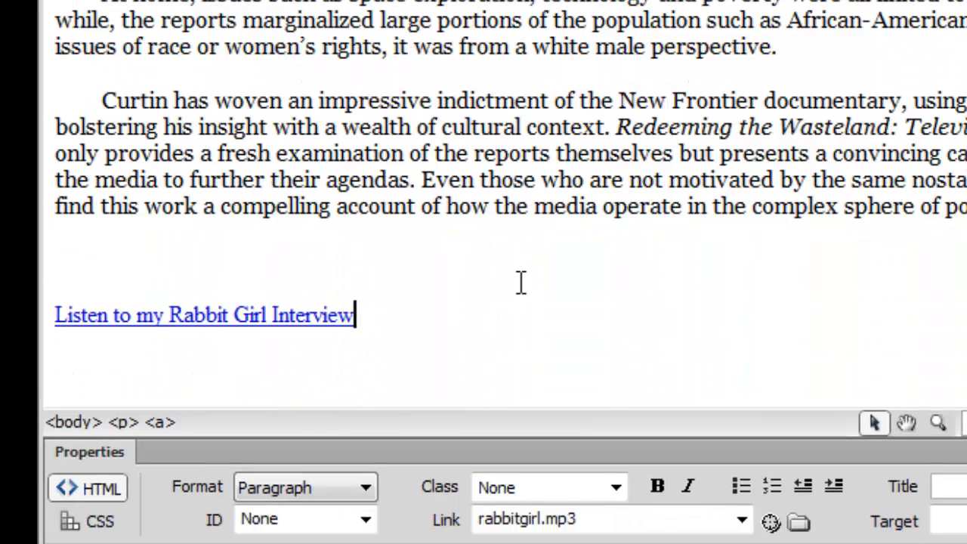
mouse_move(421, 242)
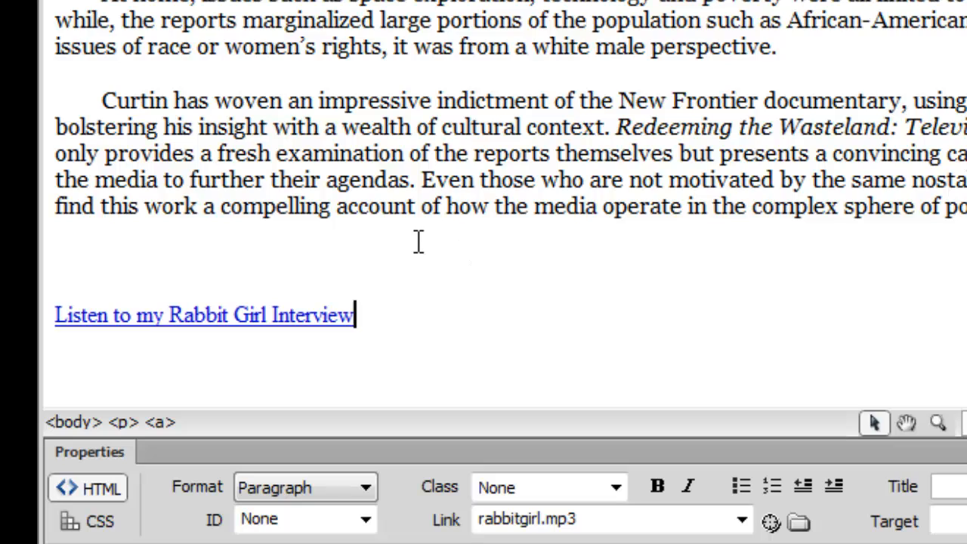
mouse_move(144, 259)
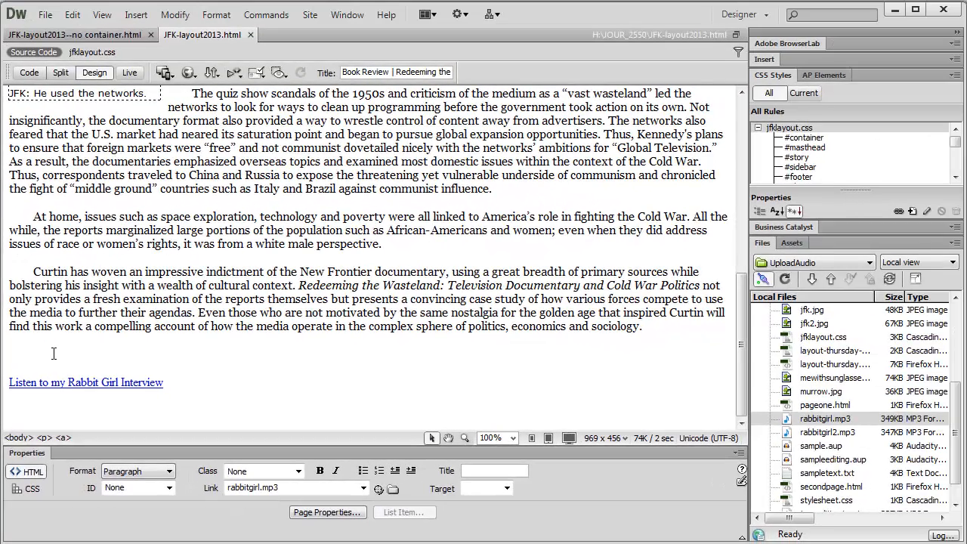
left_click(164, 383)
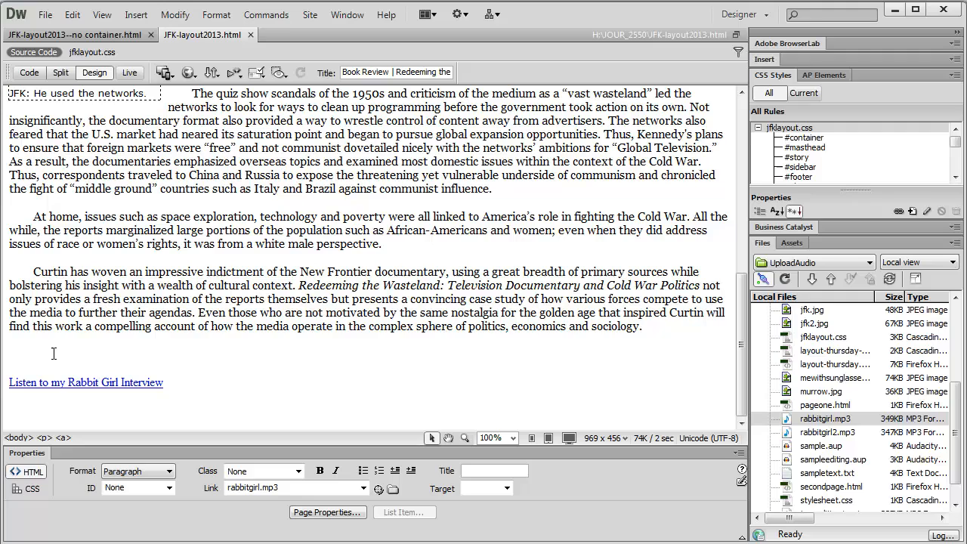
left_click(162, 381)
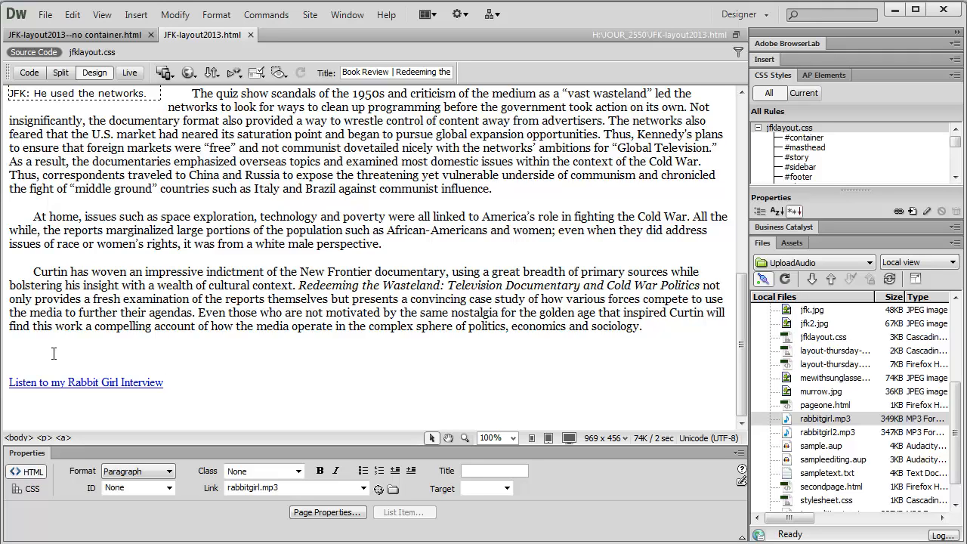
mouse_move(88, 121)
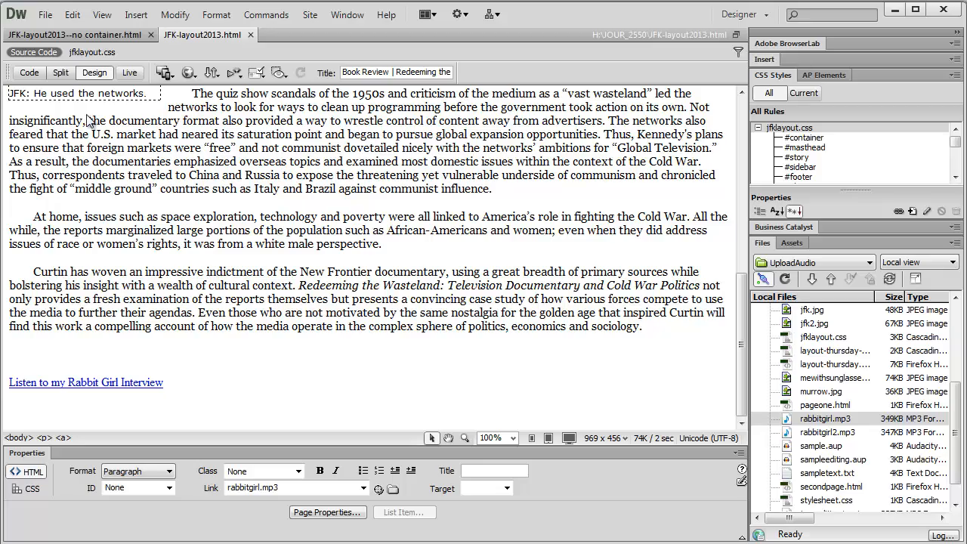
mouse_move(529, 189)
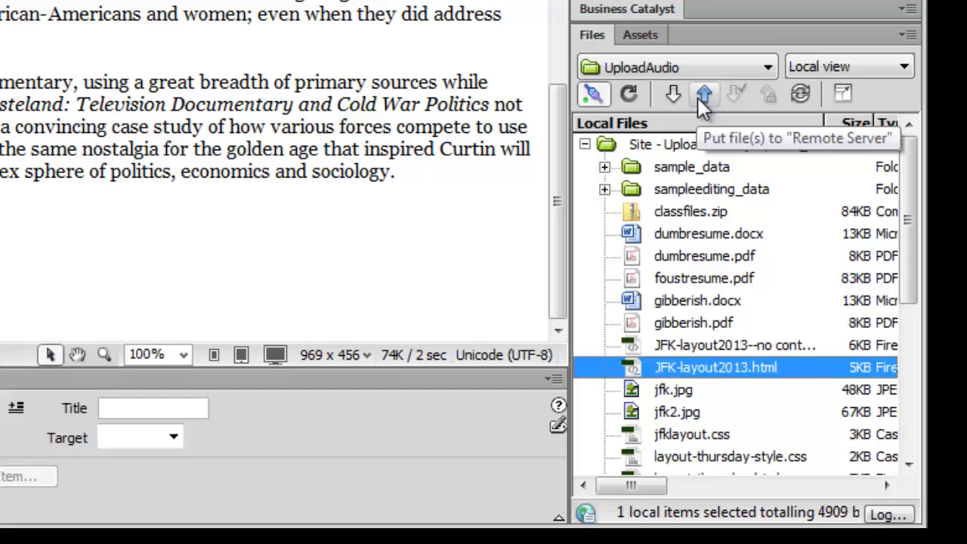
Put JFK-layout2013.html to the remote server with its dependent files and dismiss the transfer report
left_click(703, 94)
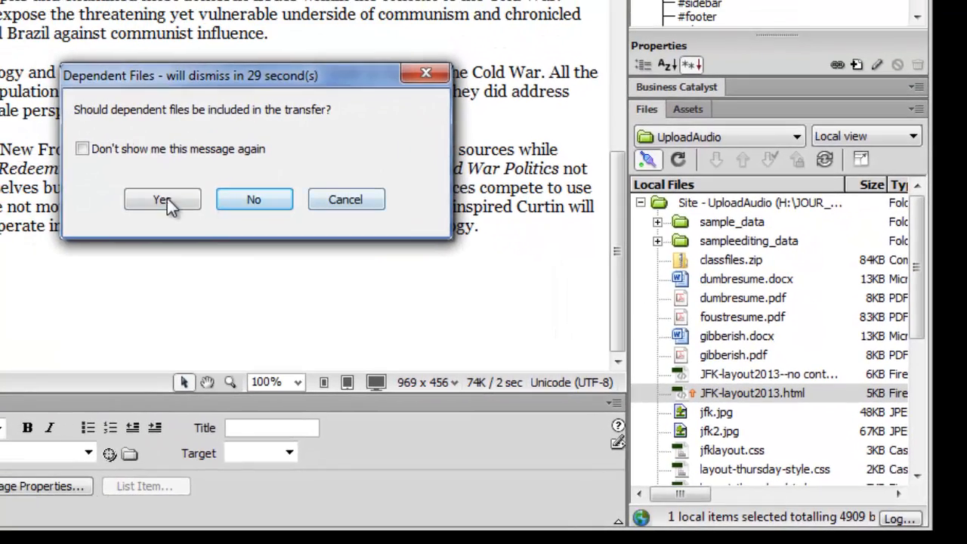
left_click(162, 199)
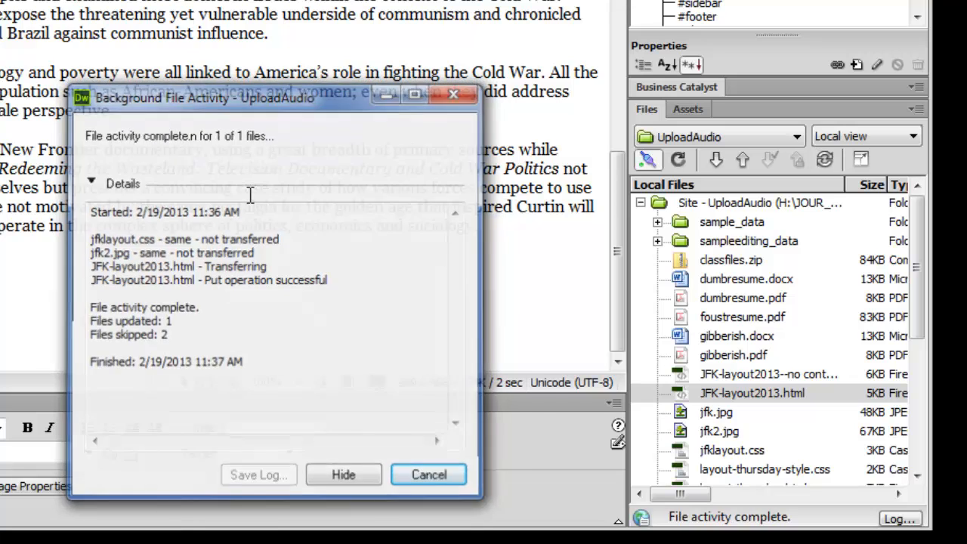
left_click(343, 475)
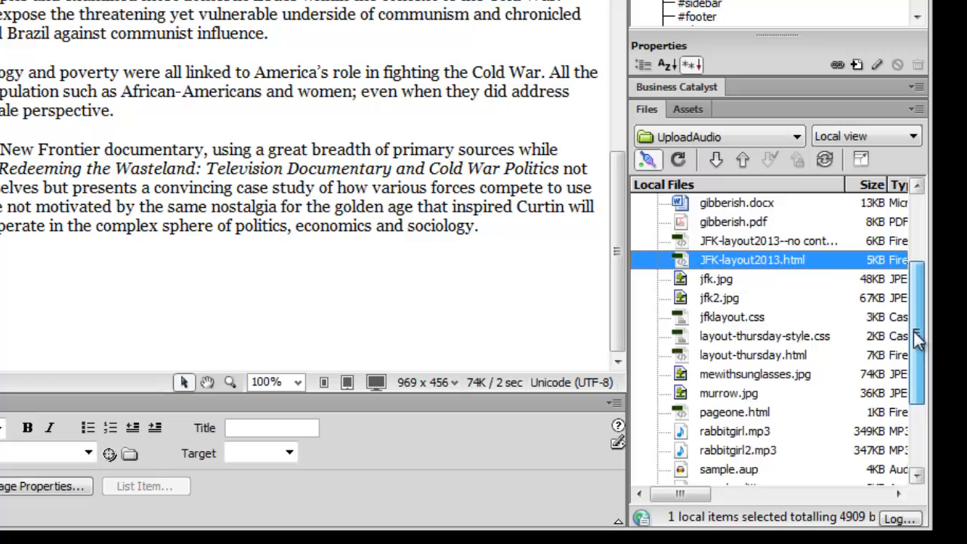
Upload the rabbitgirl.mp3 audio file to the remote server as well
scroll("down", 3)
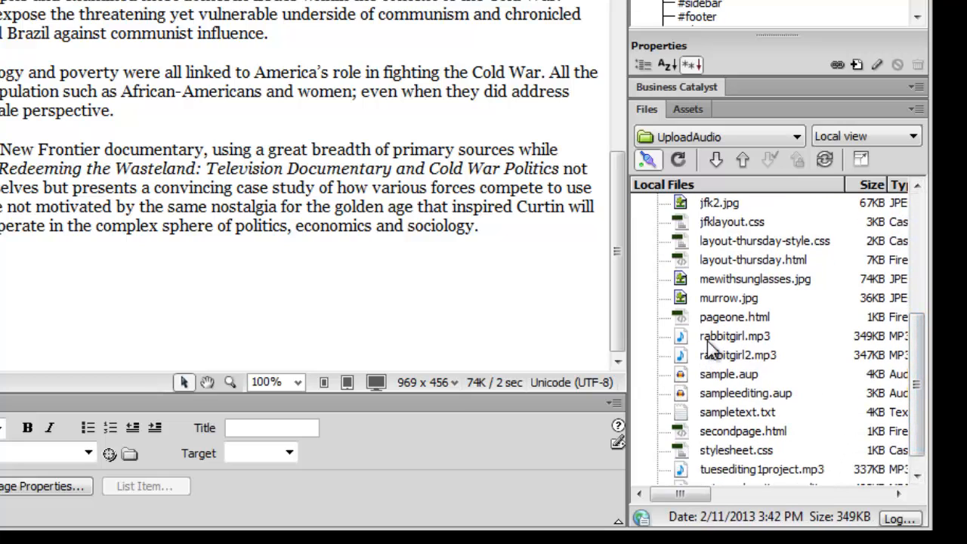
left_click(735, 336)
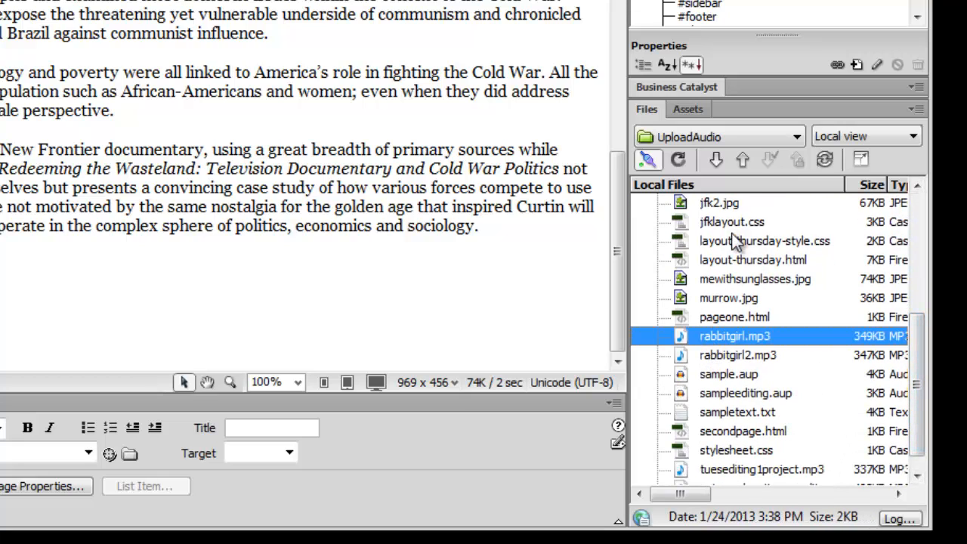
left_click(743, 160)
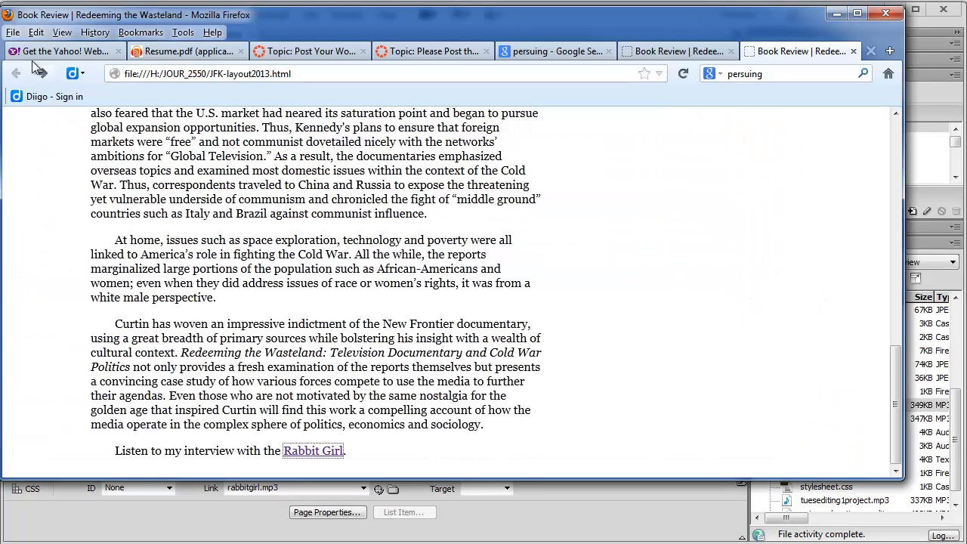
Go to classwork.bgsu.edu and enter the JOUR 2550 class folder index
left_click(208, 72)
type("classwork.bgsu")
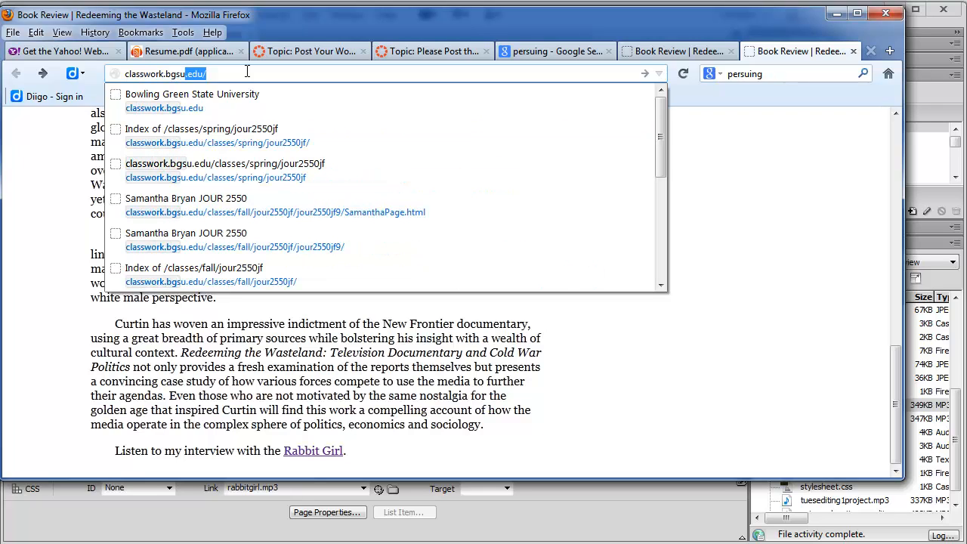
left_click(192, 93)
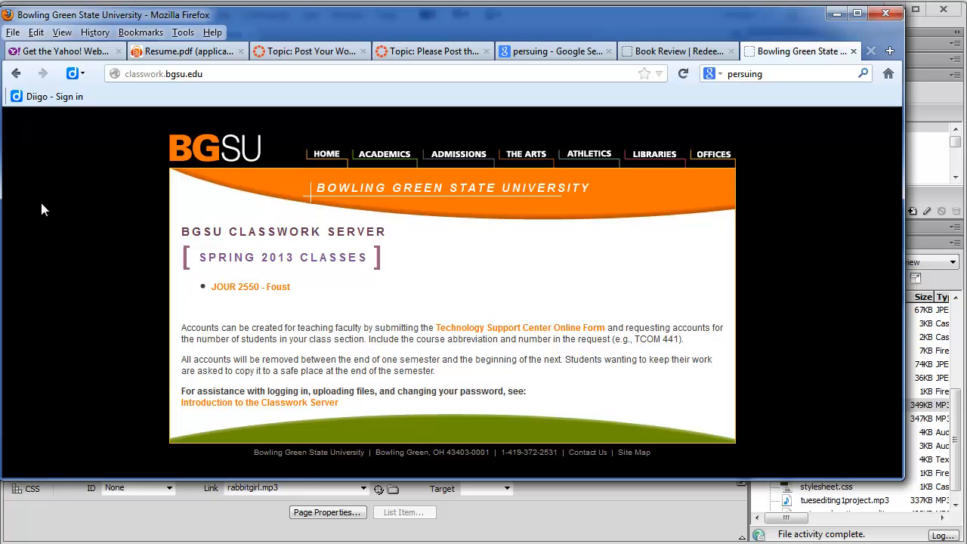
left_click(251, 287)
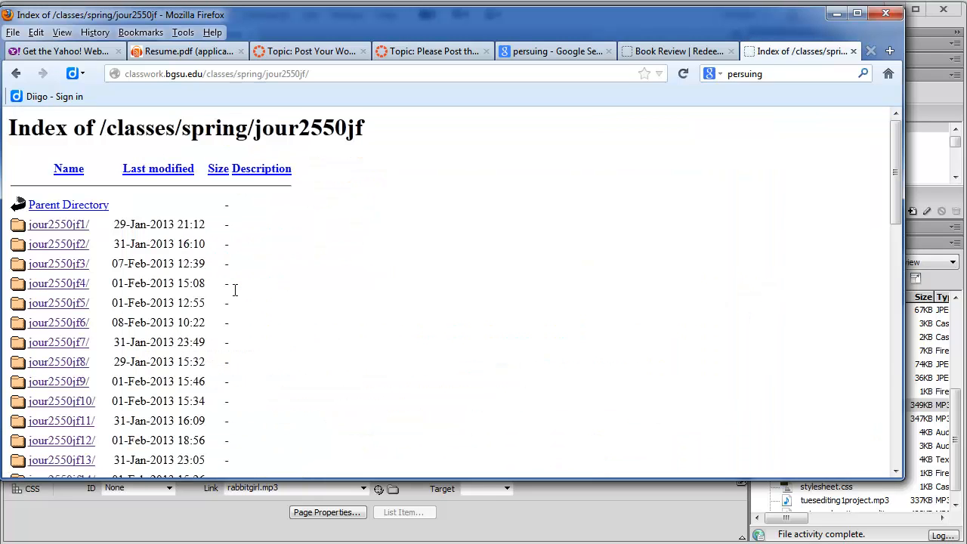
Enter the jour2550jf21 folder and load the uploaded JFK-layout2013.html review page
scroll("down", 3)
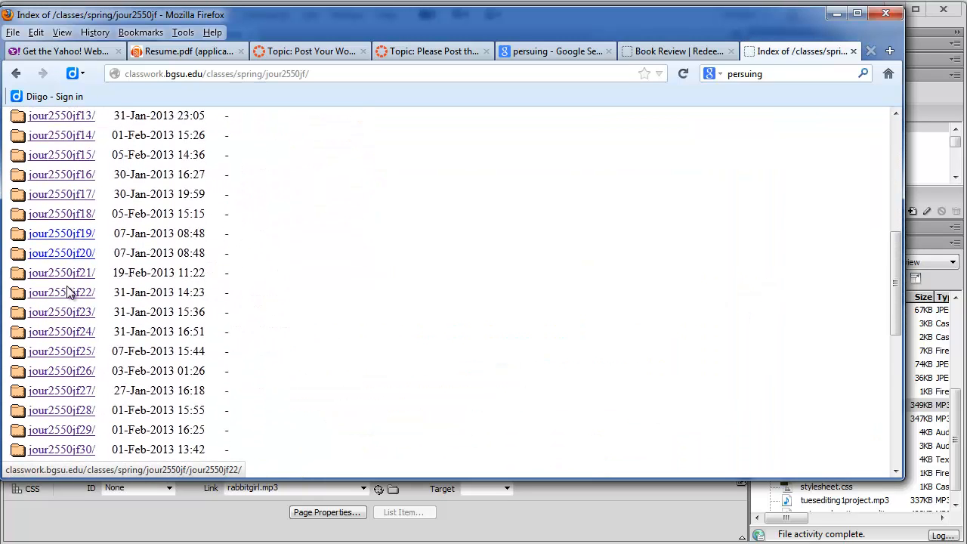
mouse_move(60, 272)
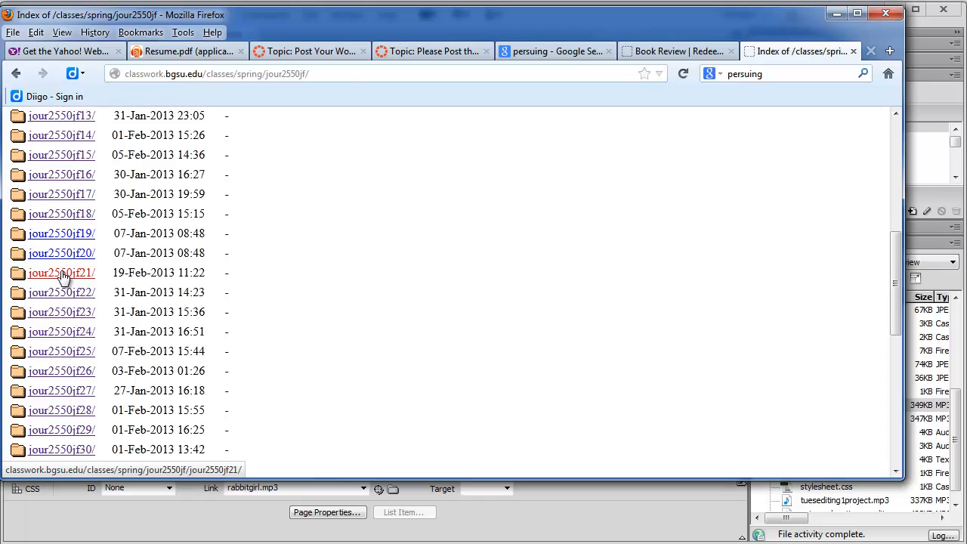
left_click(61, 272)
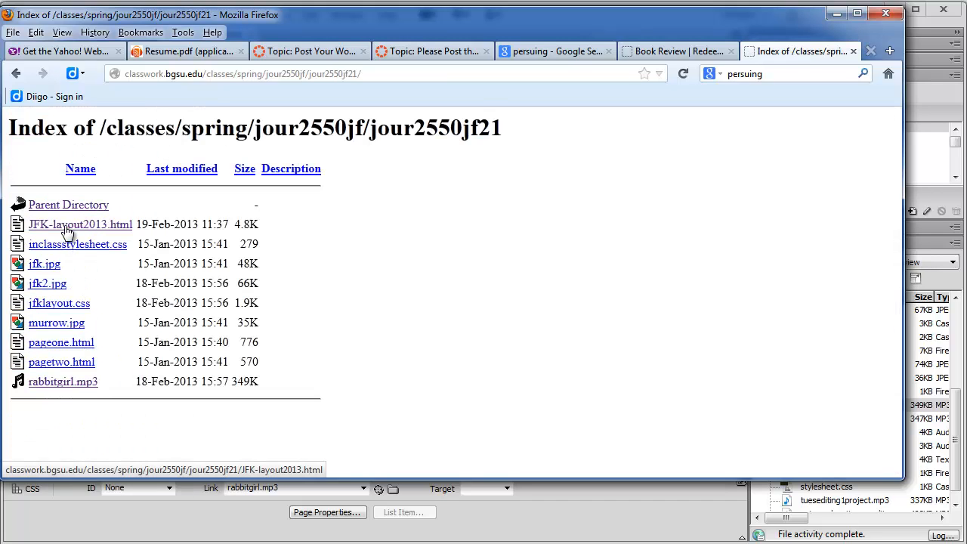
left_click(81, 224)
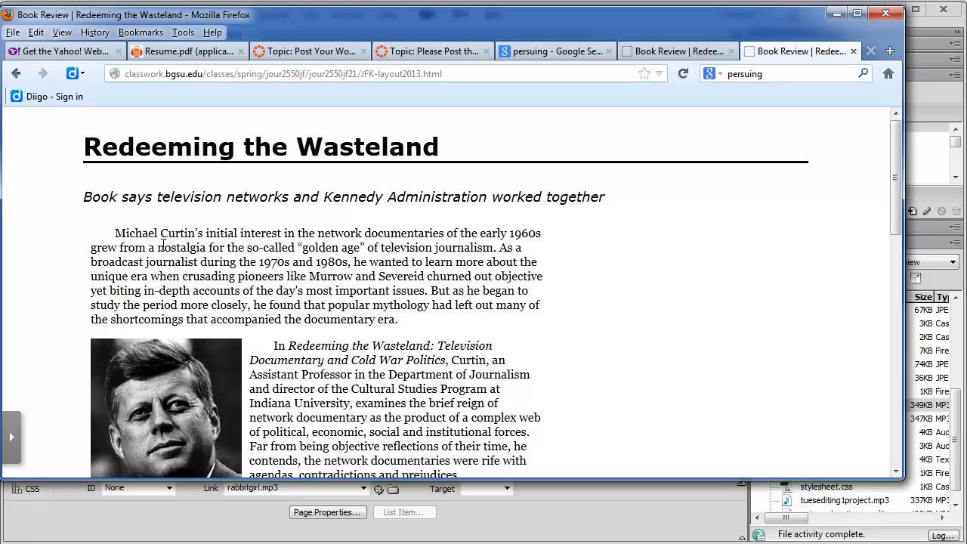
scroll("down", 3)
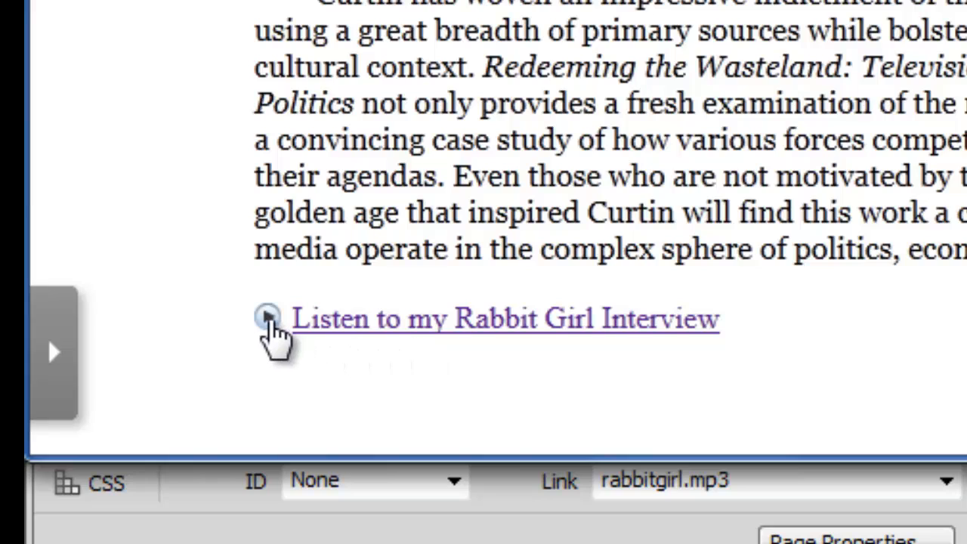
mouse_move(480, 325)
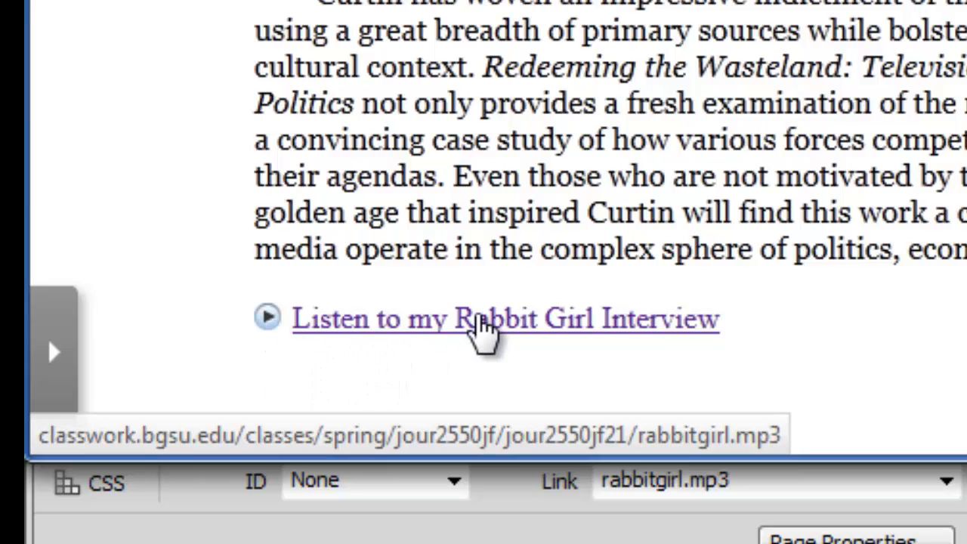
mouse_move(423, 340)
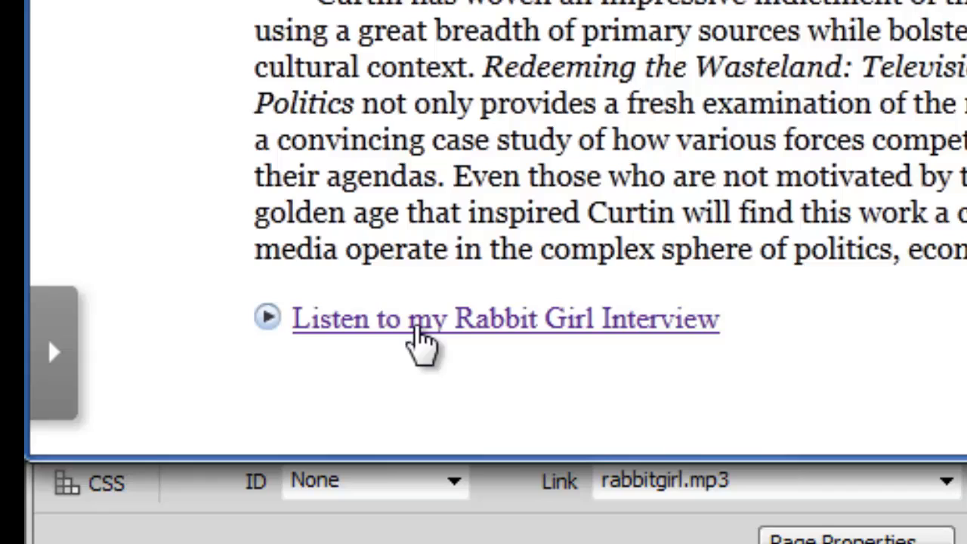
left_click(266, 317)
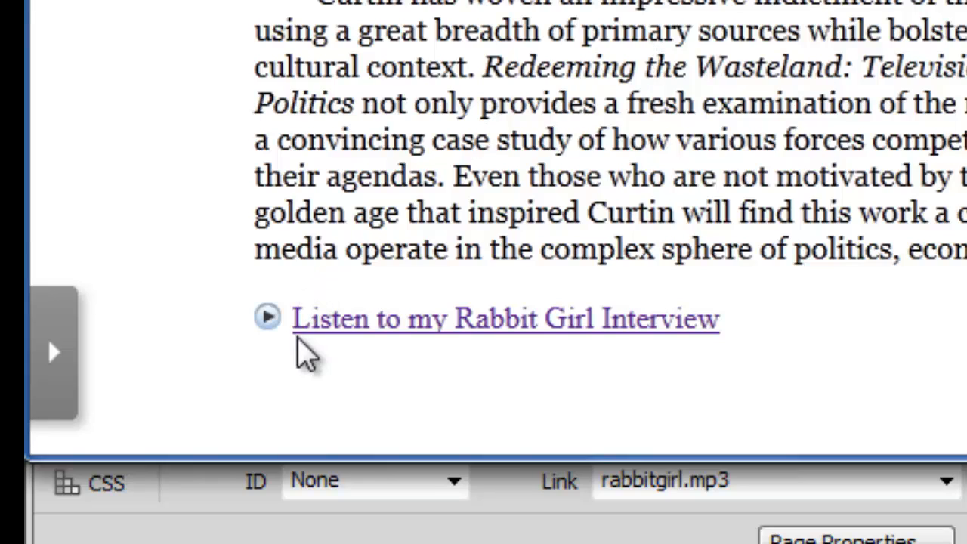
left_click(266, 318)
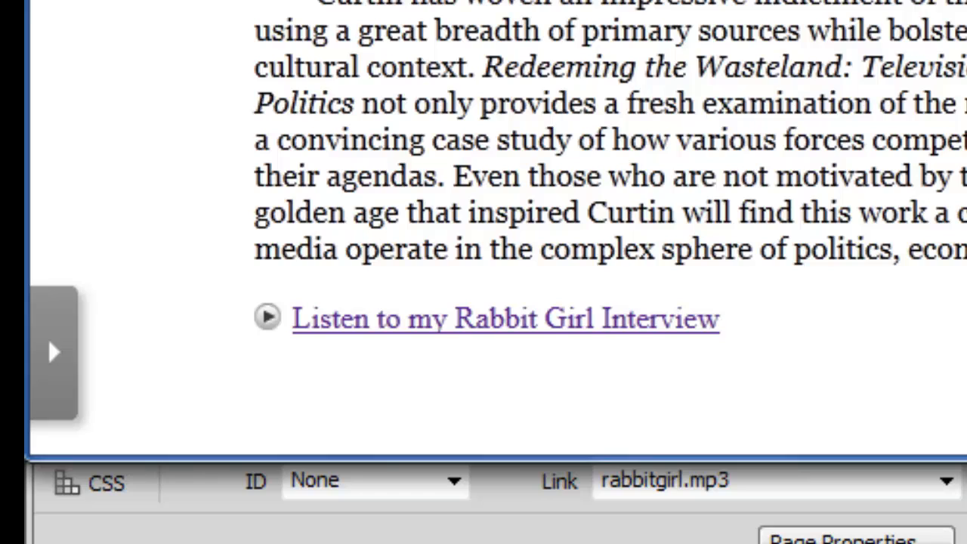
Play the Rabbit Girl Interview in the Yahoo web player, then pause it
left_click(266, 318)
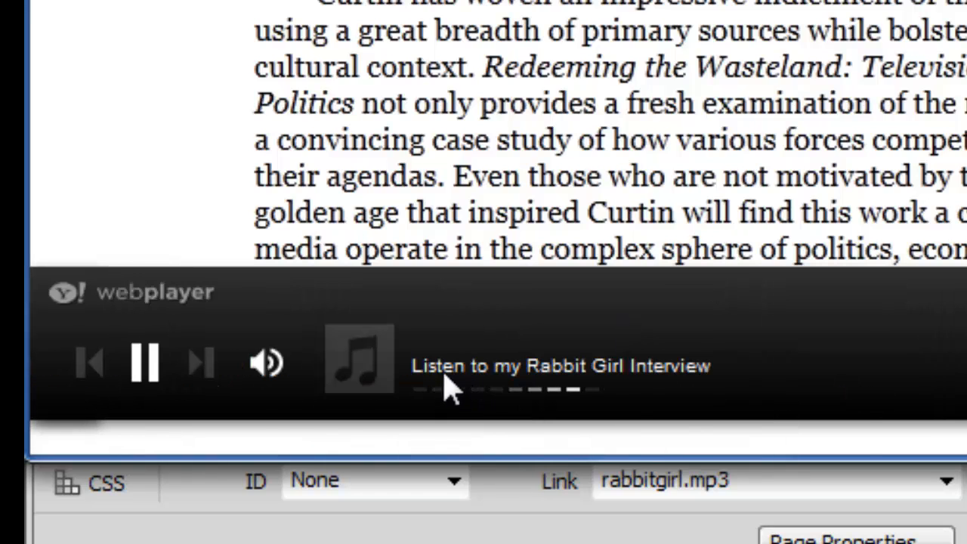
left_click(144, 363)
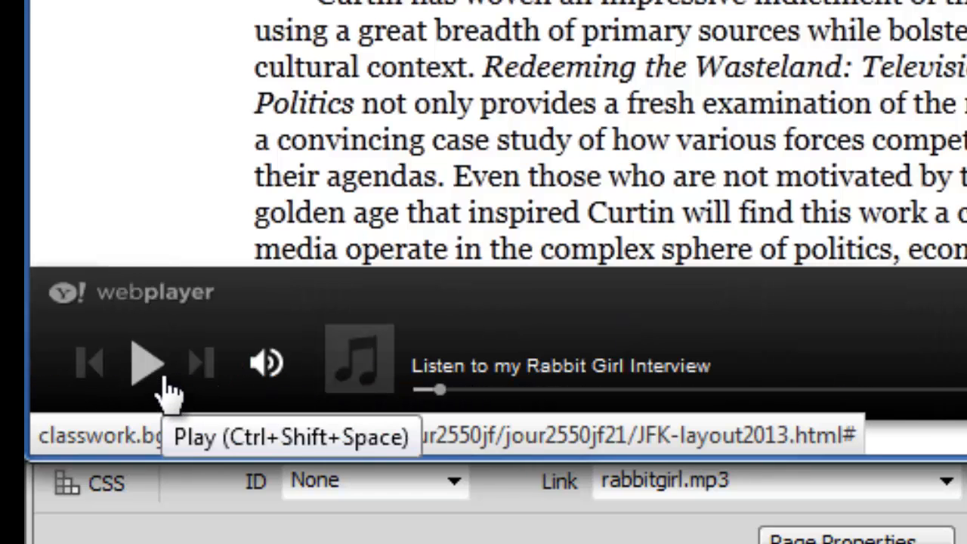
mouse_move(91, 393)
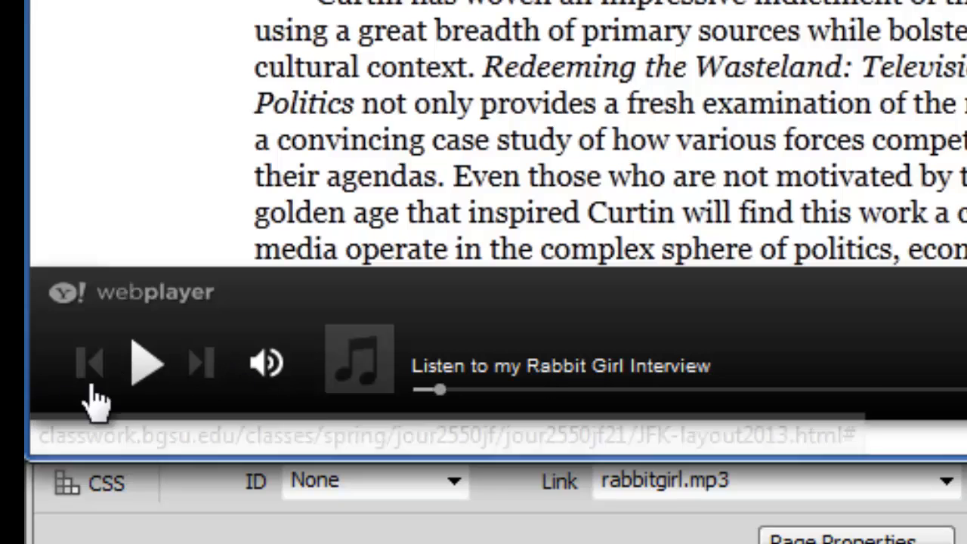